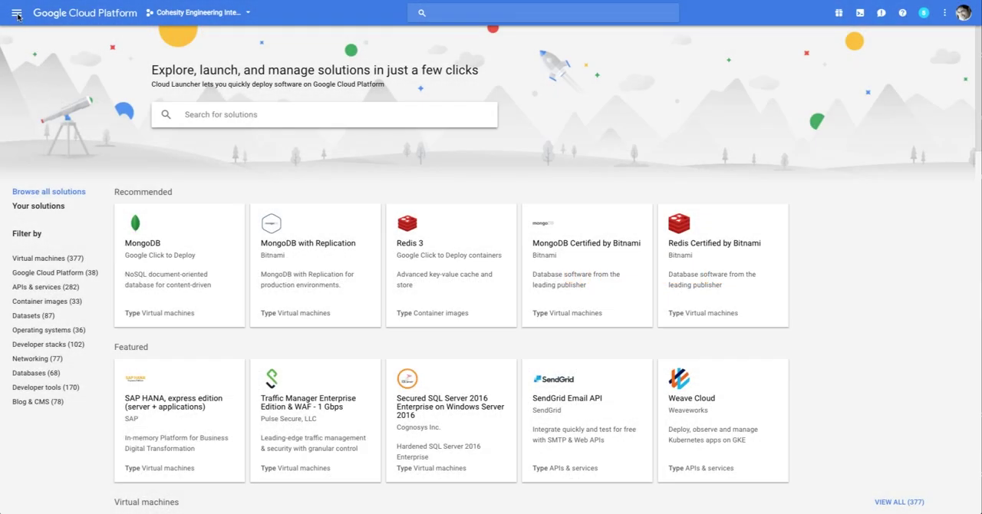
# Step: Navigate from the main menu through Compute Engine to the VM instances list
pyautogui.click(16, 13)
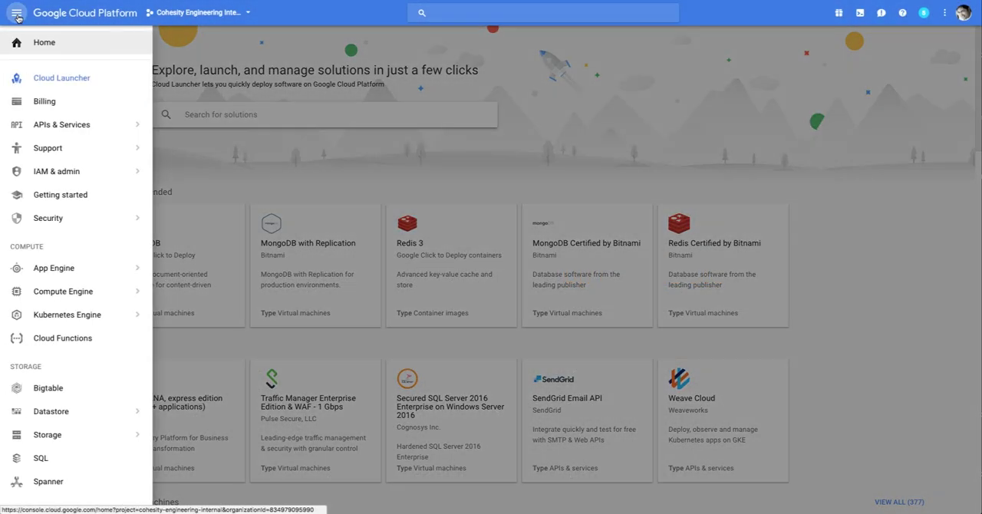
pyautogui.click(61, 291)
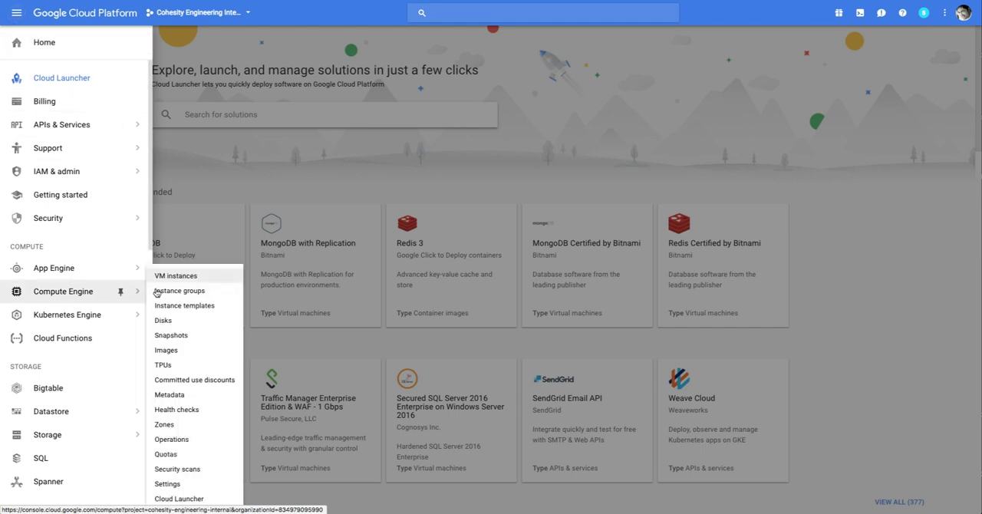
pyautogui.click(174, 276)
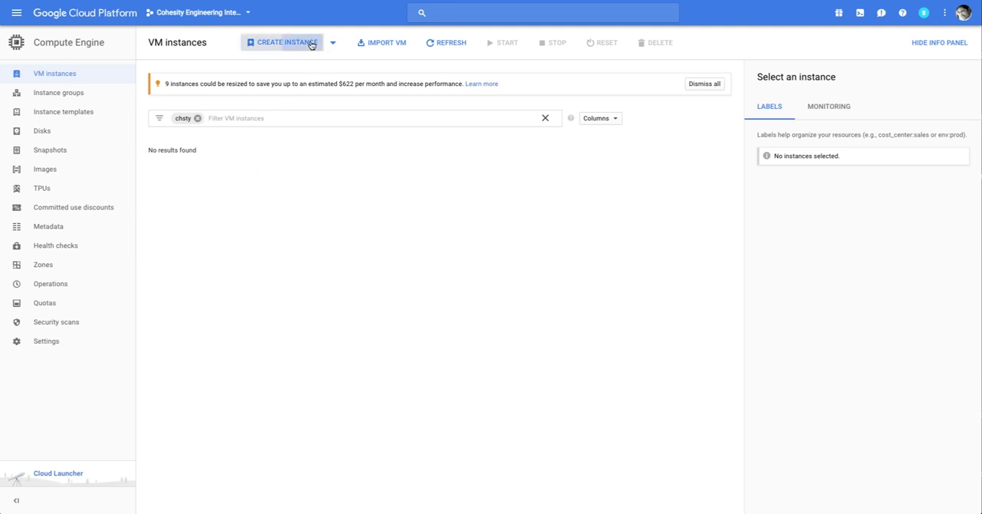
# Step: Start a new VM instance and name it chsty-gcp-pc-control-vm
pyautogui.click(286, 43)
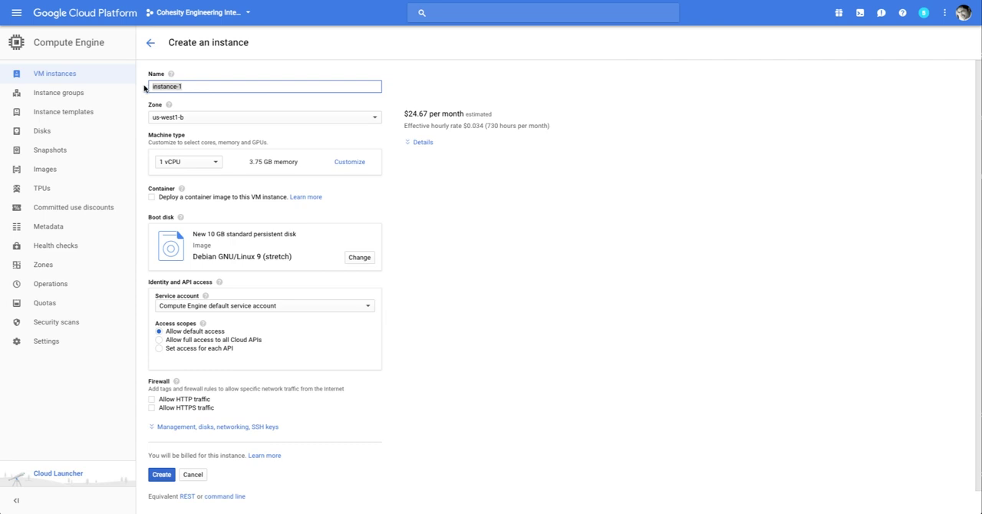
pyautogui.write('chsty-gcp-pc-control-vm')
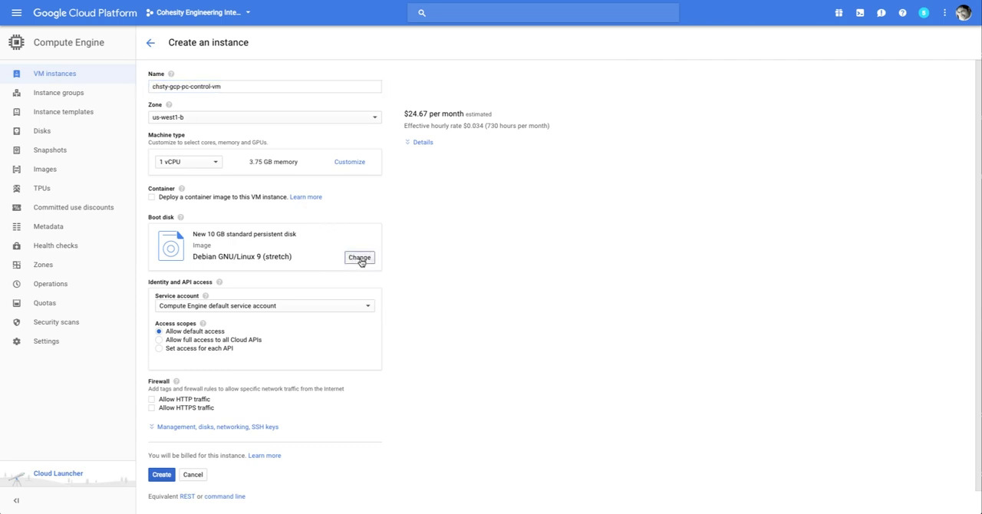
# Step: Choose the custom image control-vm-5-0-2-0501 as boot disk and create the control VM
pyautogui.click(359, 258)
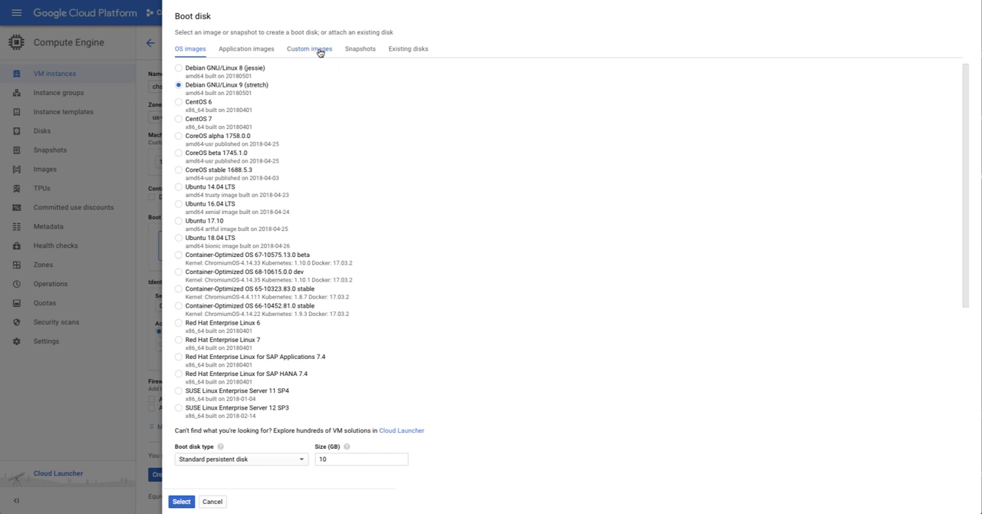
pyautogui.click(310, 50)
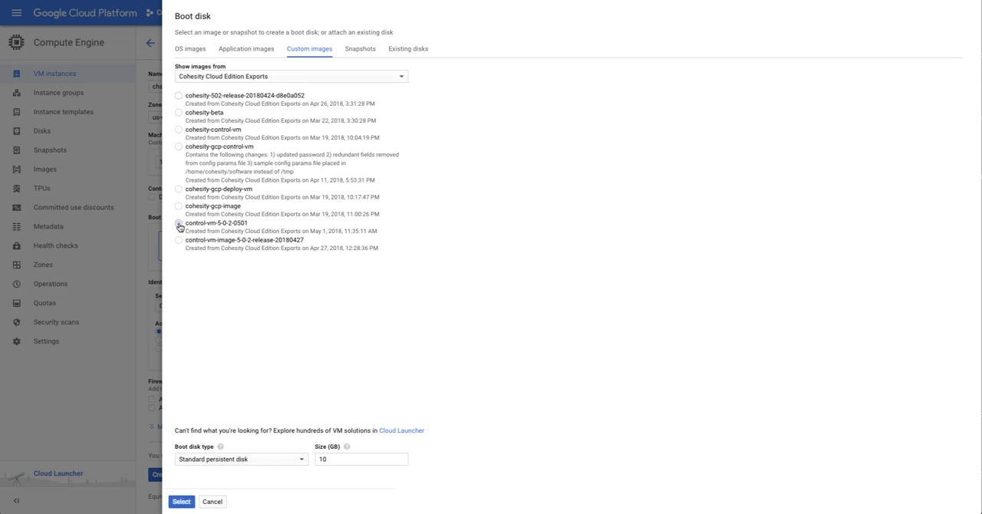
pyautogui.click(178, 223)
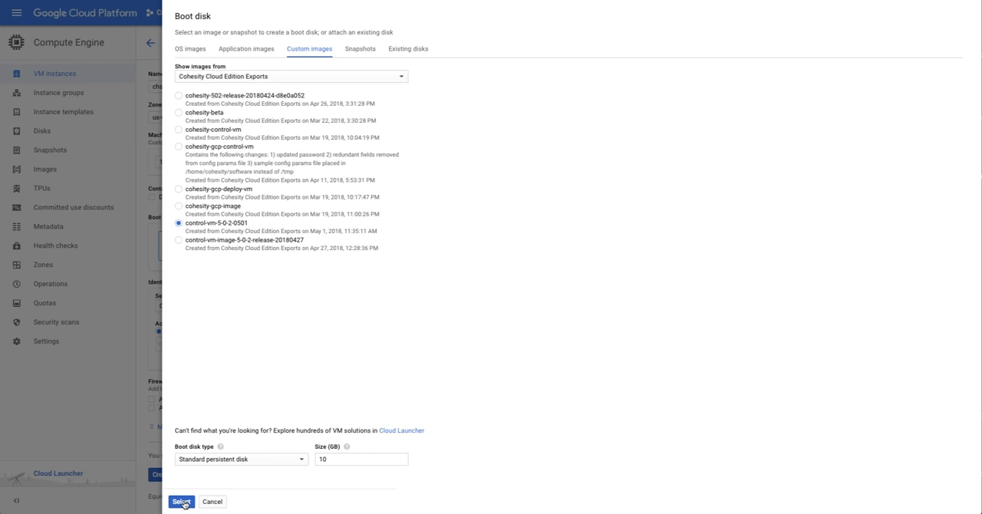
pyautogui.click(181, 500)
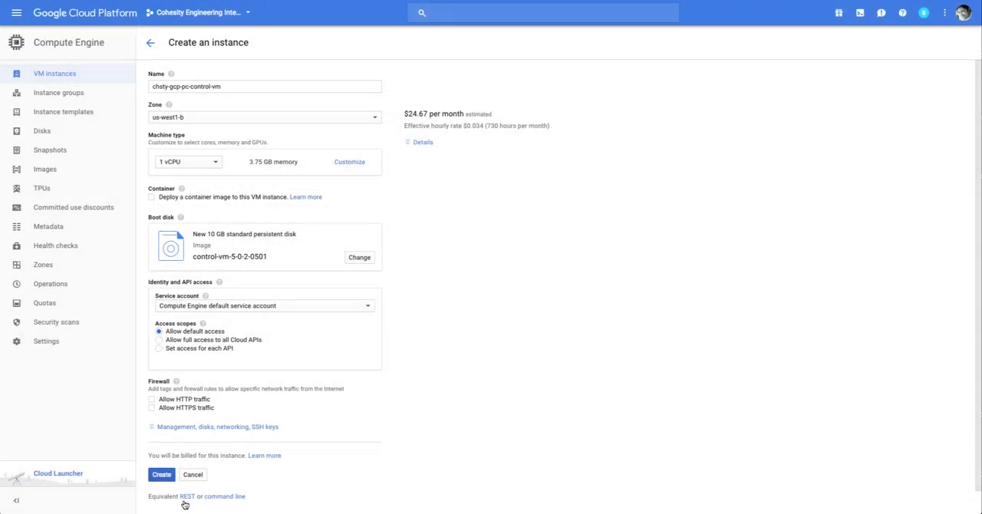
pyautogui.click(161, 475)
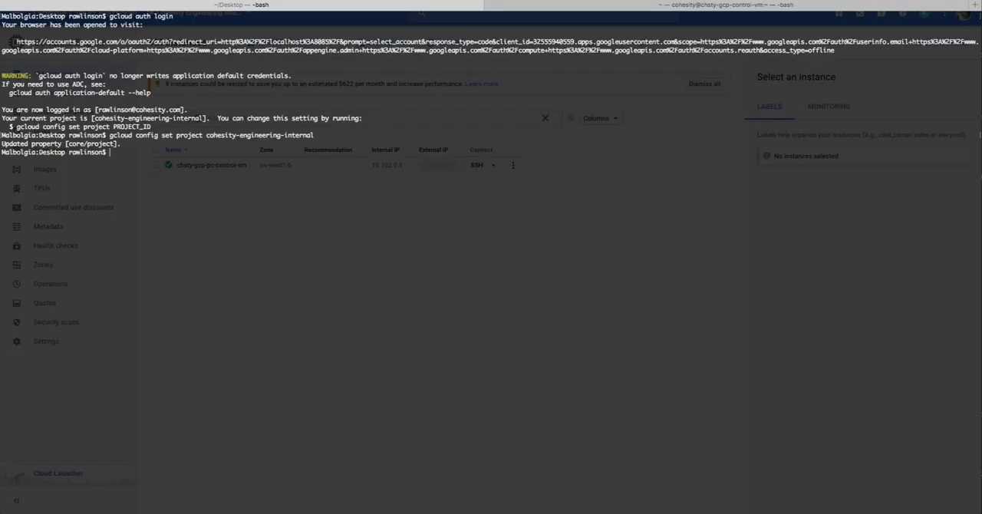
# Step: SSH as cohesity to 10.102.0.5, accepting the new host key
pyautogui.write('ssh cohesity@10.102.0.5')
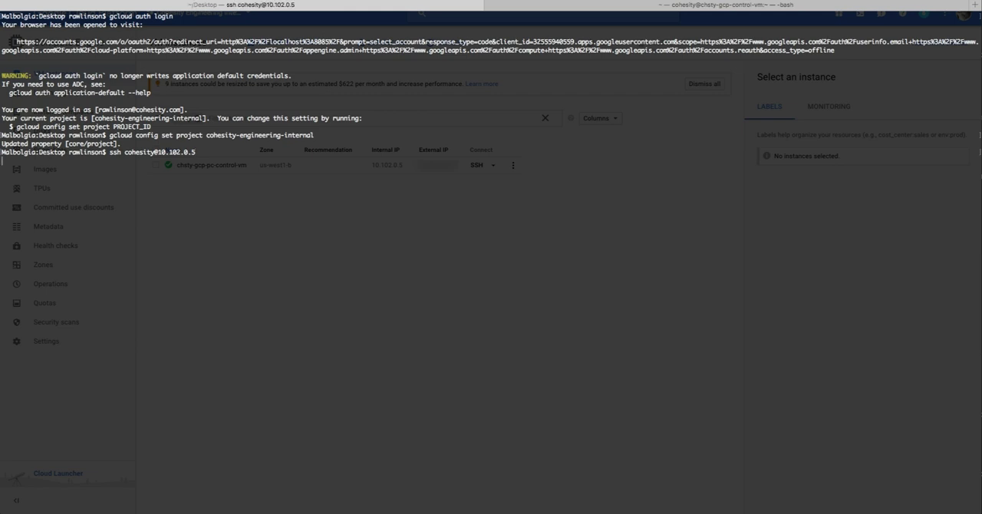
pyautogui.write('yes/no)? yes')
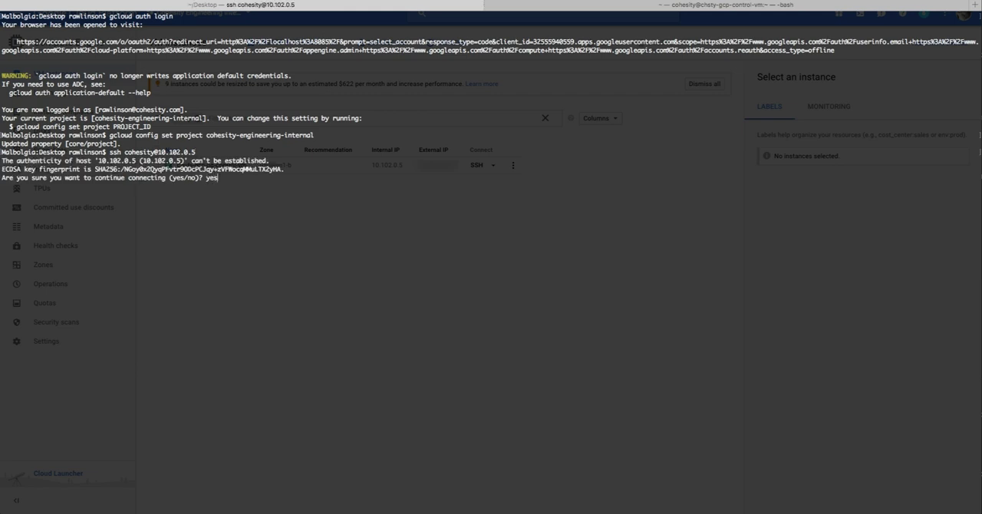
pyautogui.press('enter')
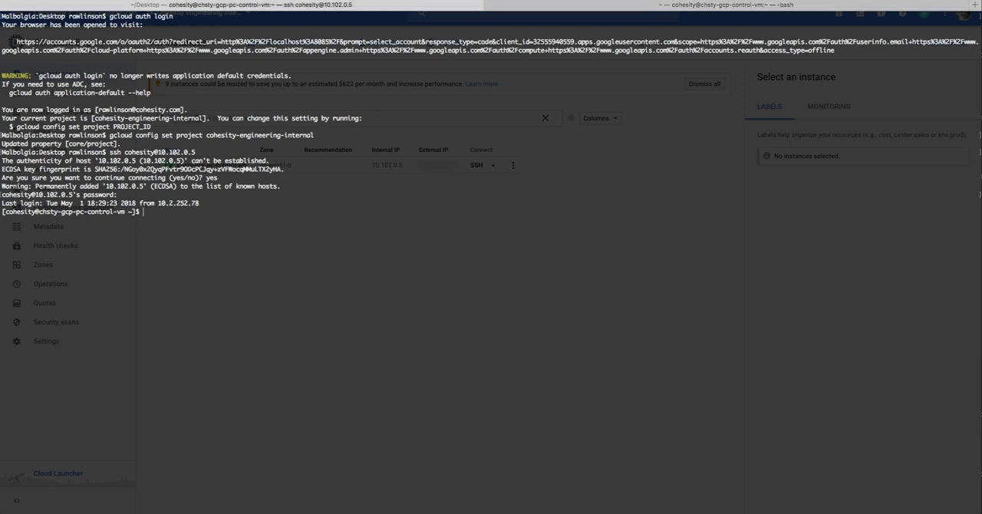
# Step: List the contents of data/gcp/ on the control VM
pyautogui.write('ls data/gcp/')
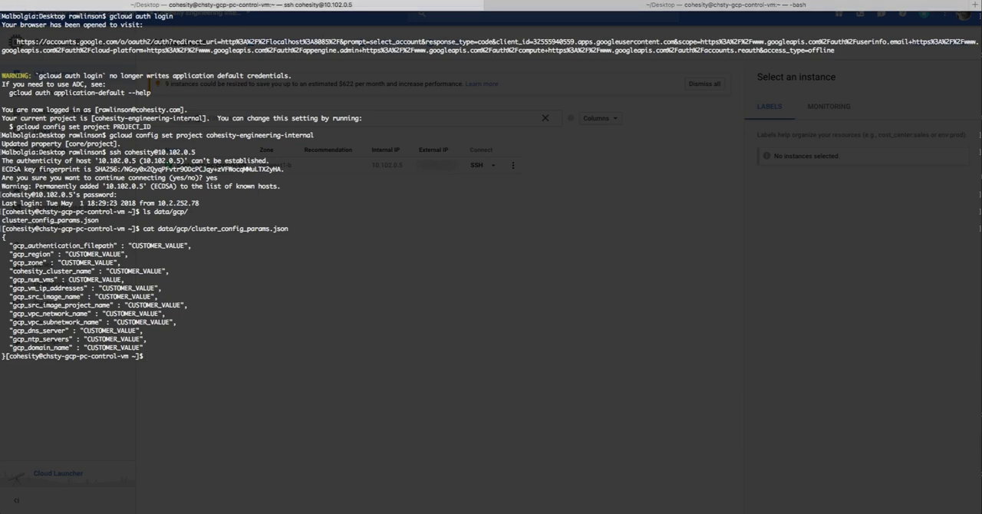
# Step: Edit data/gcp/cluster_config_params.json in vi and type the cohesity_gcp_setup create_cluster command with its params file
pyautogui.write('vi data/gcp/cluster_config_params.json')
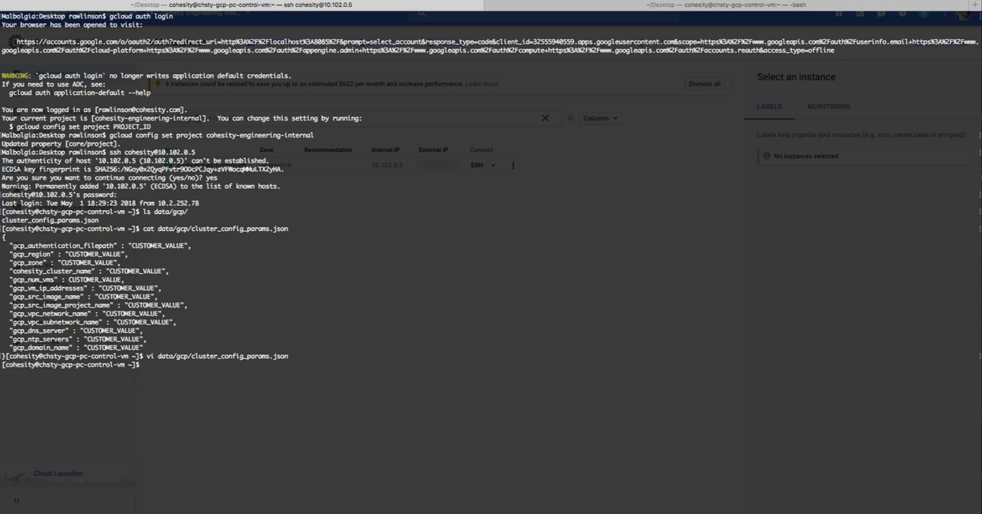
pyautogui.write('./software/bin/cohesity_gcp_setup create_cluster -cohesity_gcp_params_file /home/cohesity/data/gcp/cluster_config_params.json')
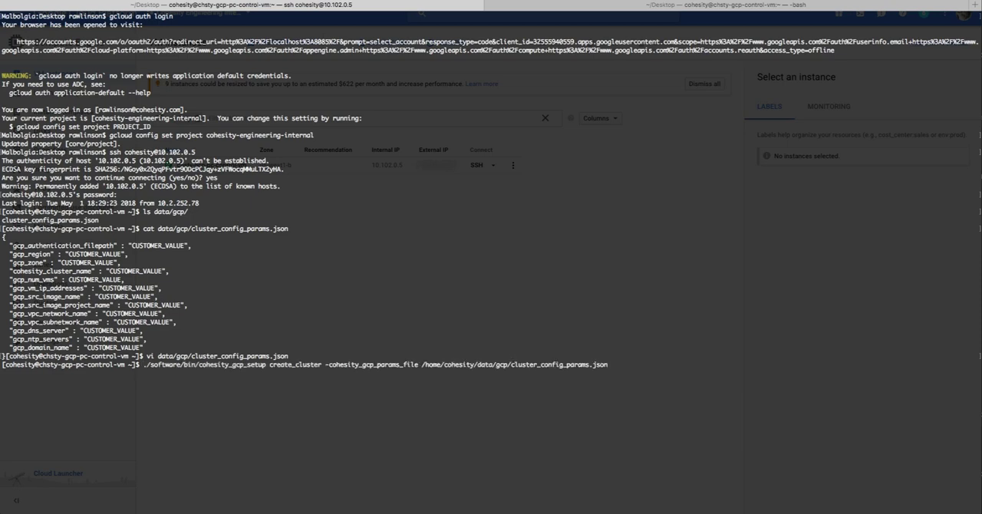
# Step: Run create_cluster and follow its progress as nodes chsty-gcp-pc-vm-1 to vm-3 come up
pyautogui.press('Return')
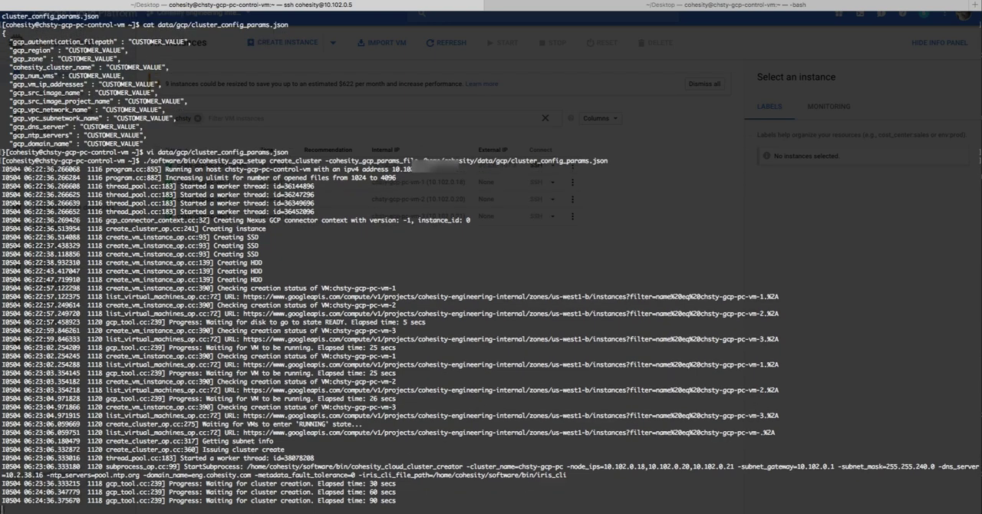
pyautogui.scroll(-3)
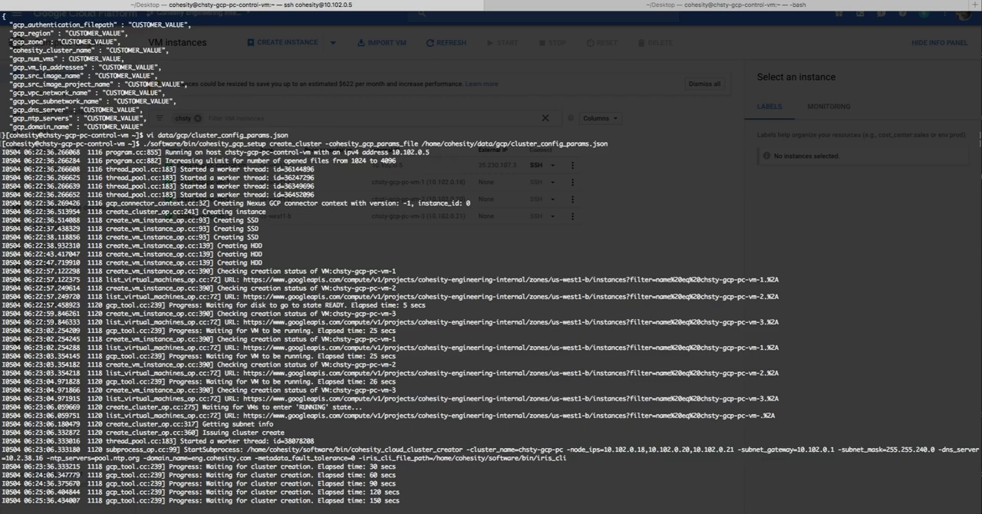
pyautogui.scroll(-3)
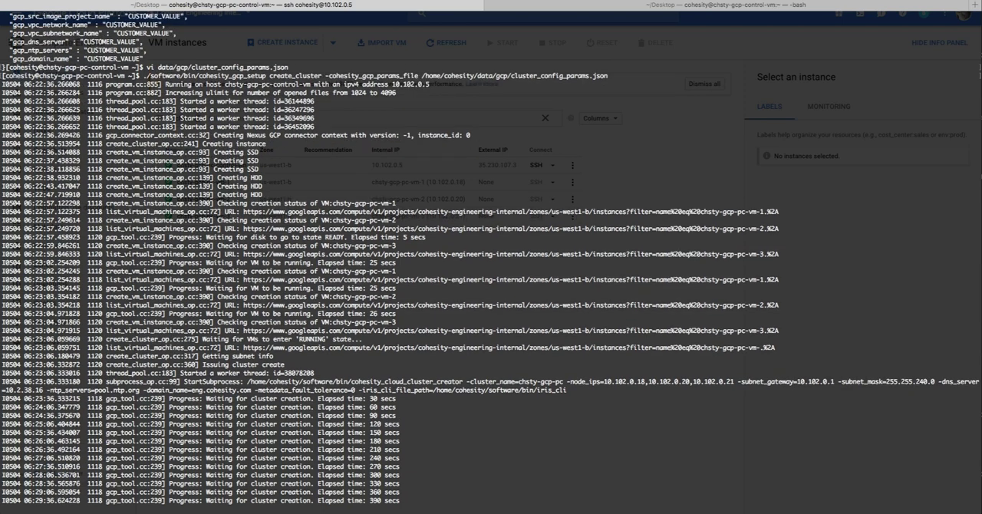
pyautogui.scroll(-3)
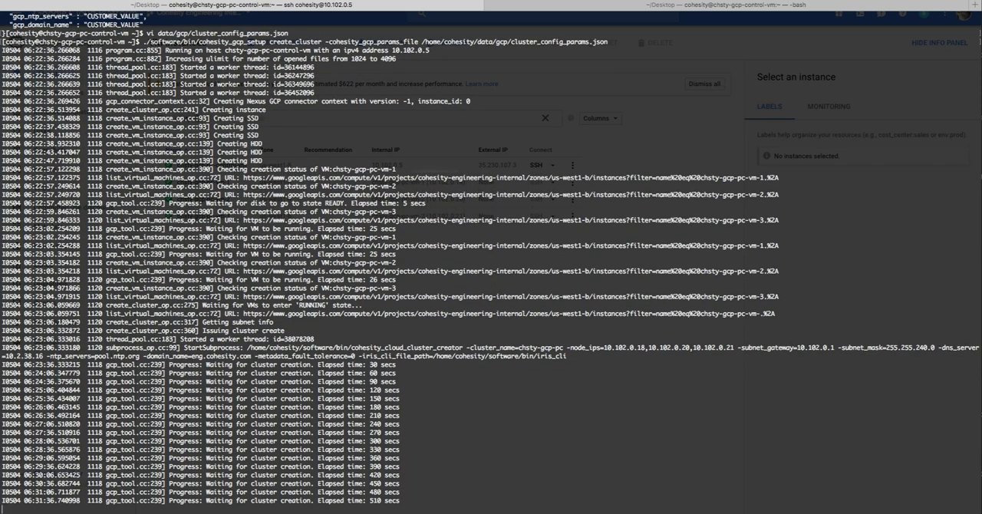
pyautogui.scroll(-3)
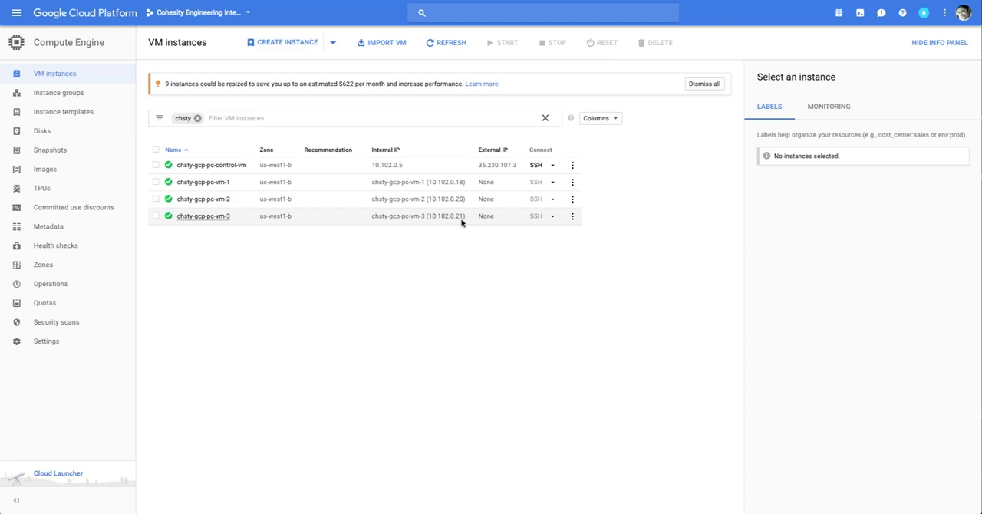
pyautogui.click(535, 181)
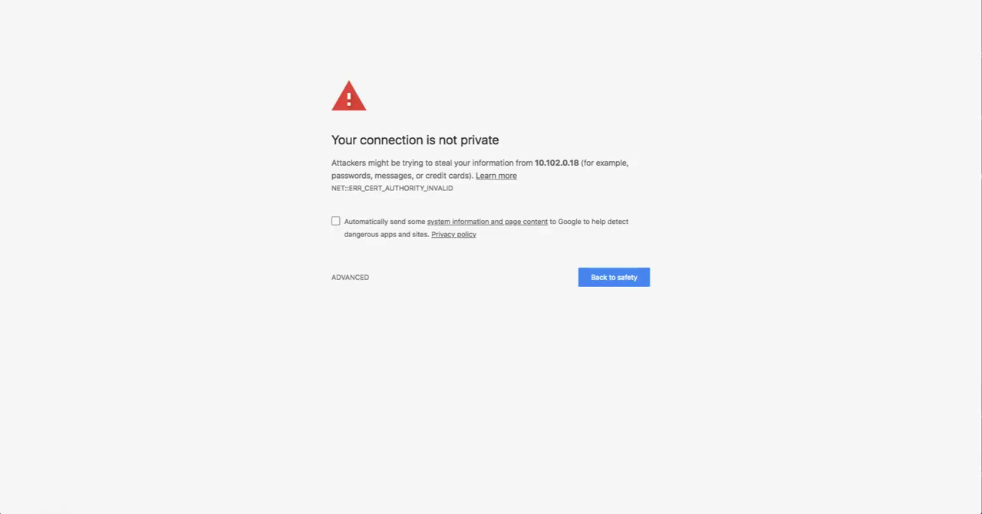
pyautogui.click(350, 277)
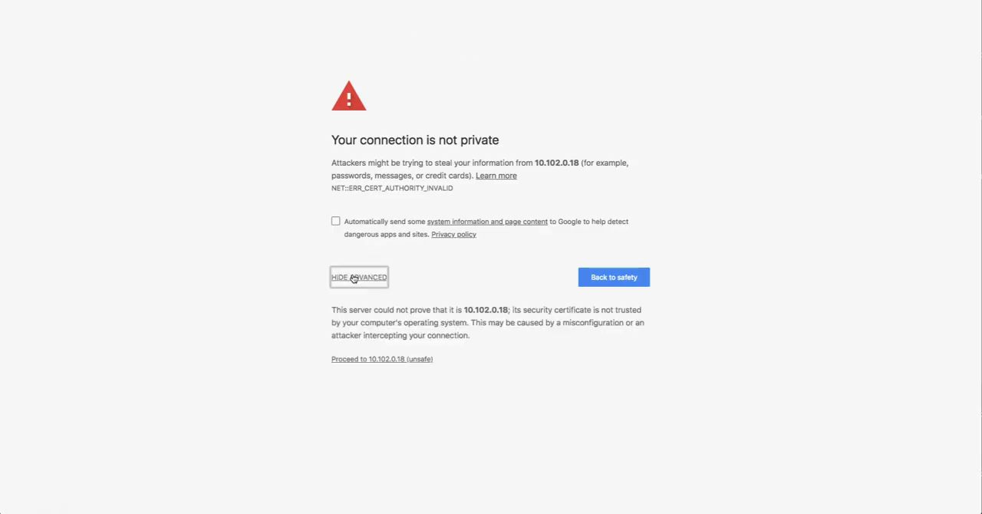
pyautogui.click(382, 359)
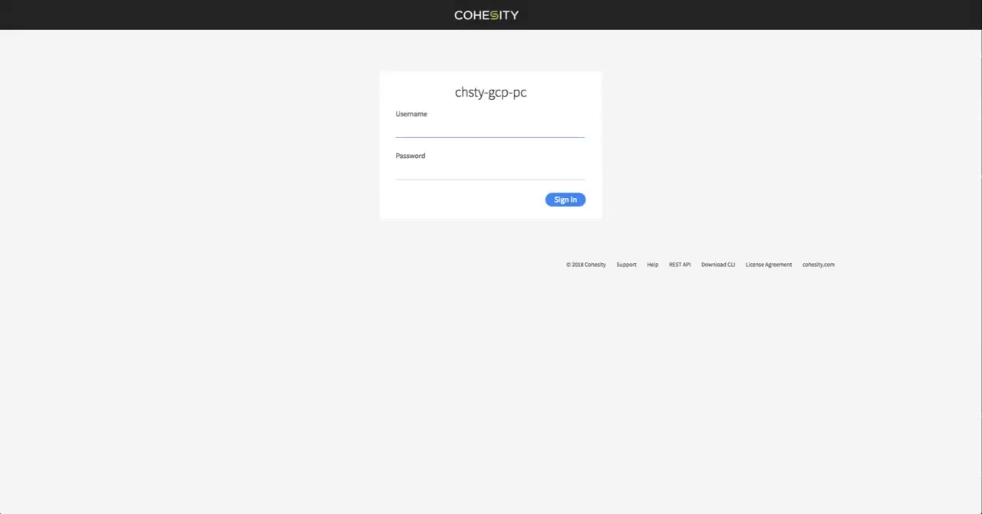
# Step: Sign in to the chsty-gcp-pc cluster as admin
pyautogui.write('admin')
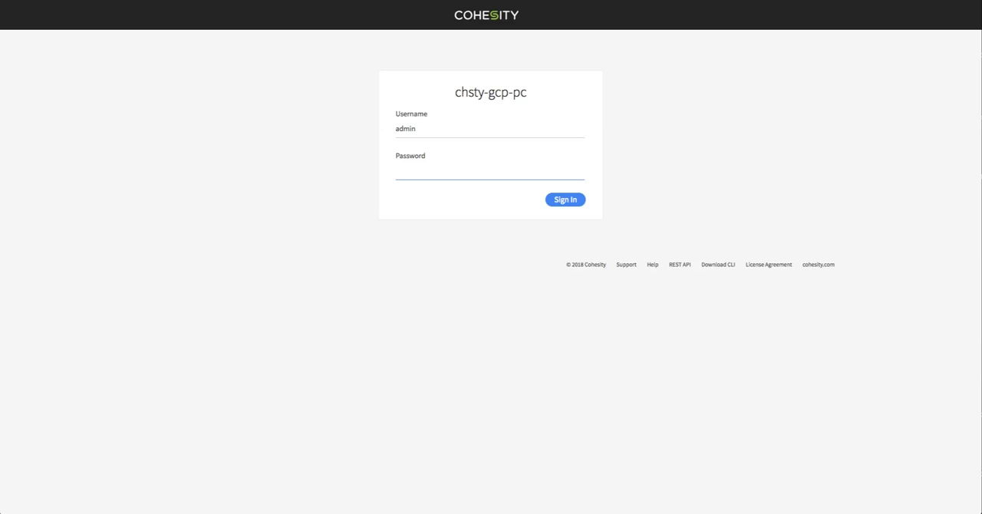
pyautogui.click(565, 199)
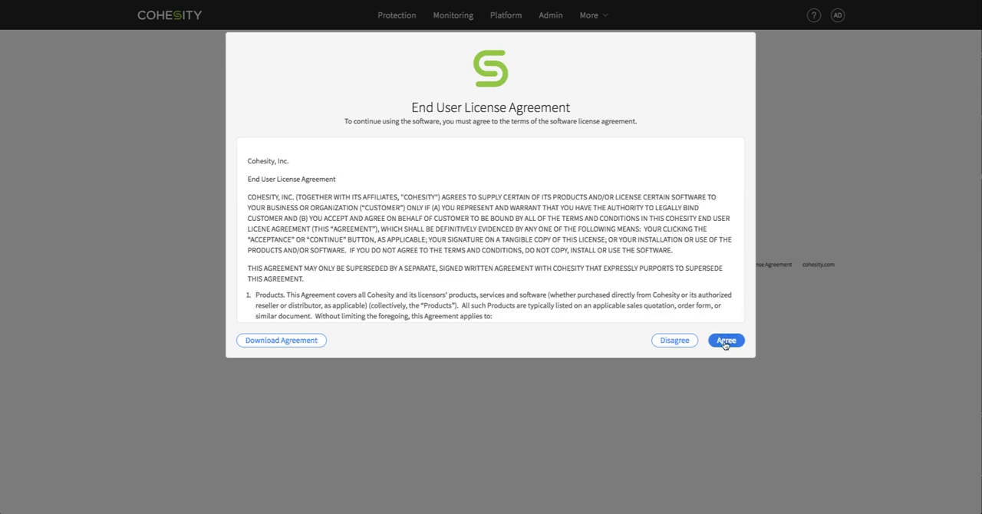
# Step: Accept the end user license agreement and submit the license key
pyautogui.click(724, 341)
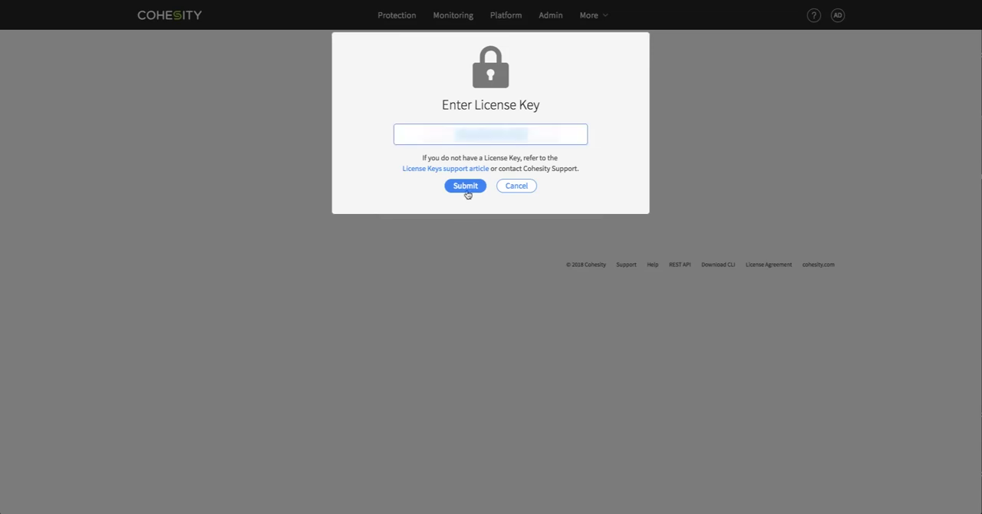
pyautogui.click(465, 186)
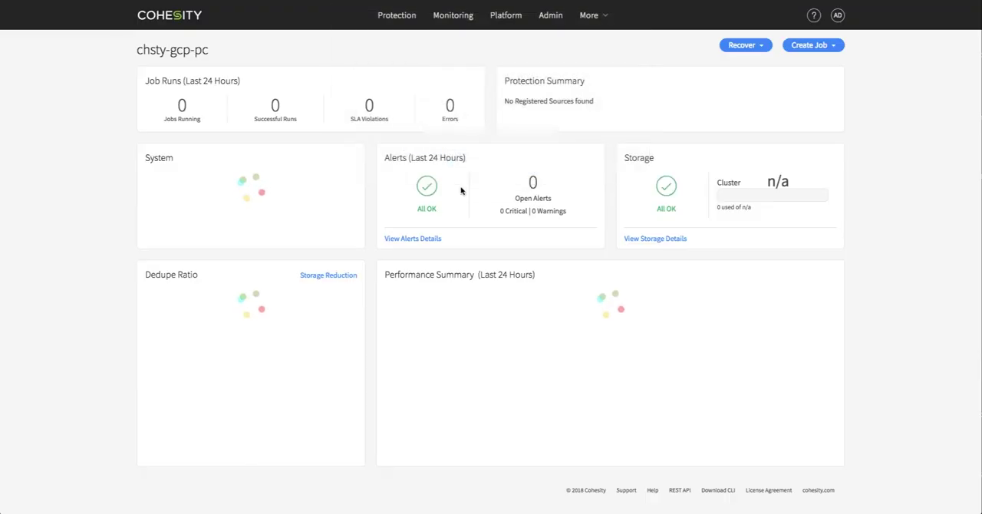